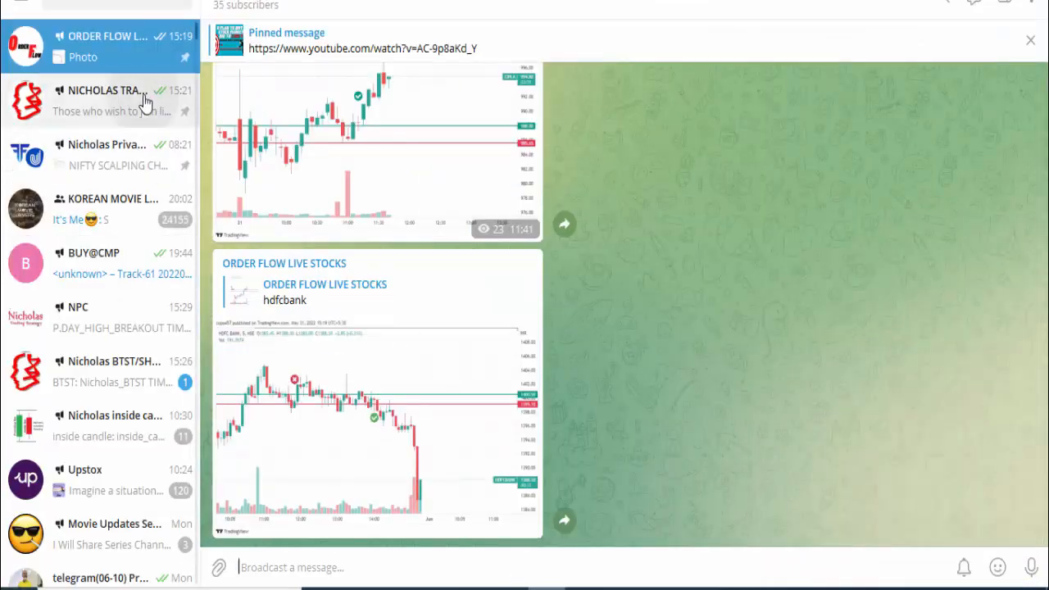
Browse the NICHOLAS TRADING STRATEGY channel's ambujacement, crompton and vguard order flow charts.
click(107, 102)
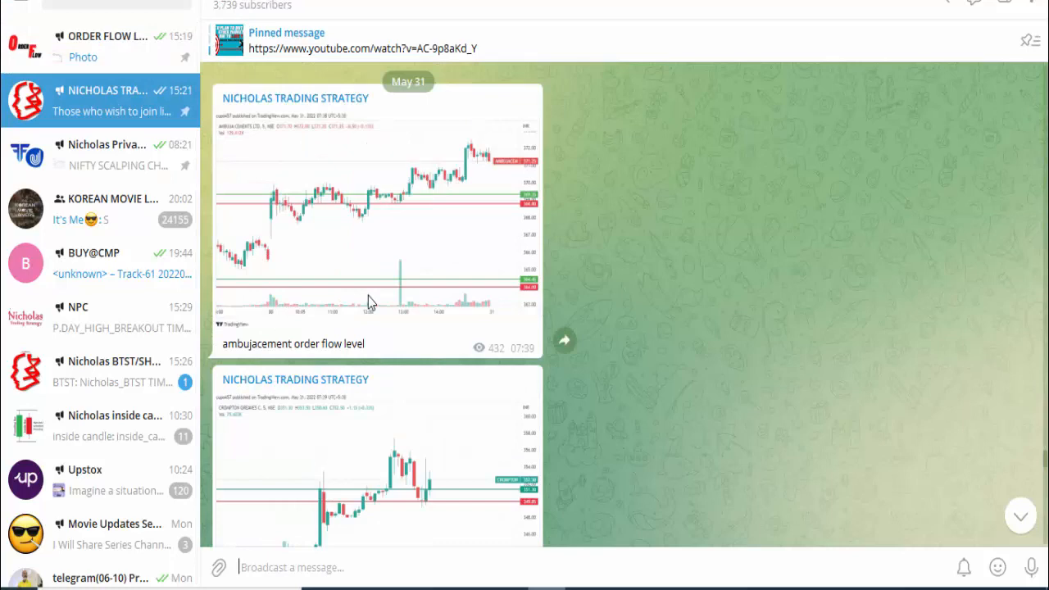
scroll(down, 3)
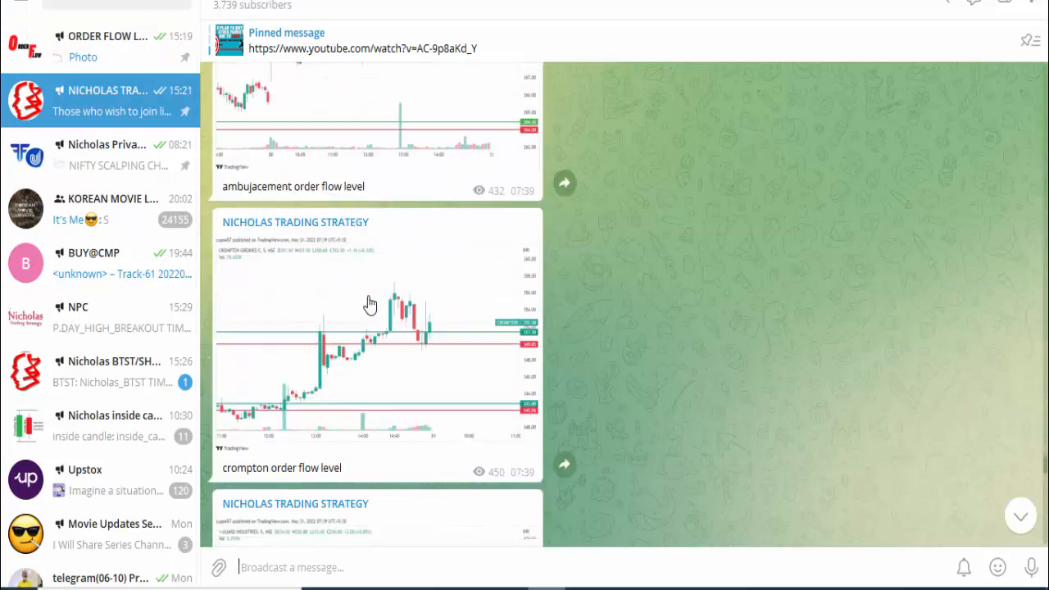
scroll(down, 3)
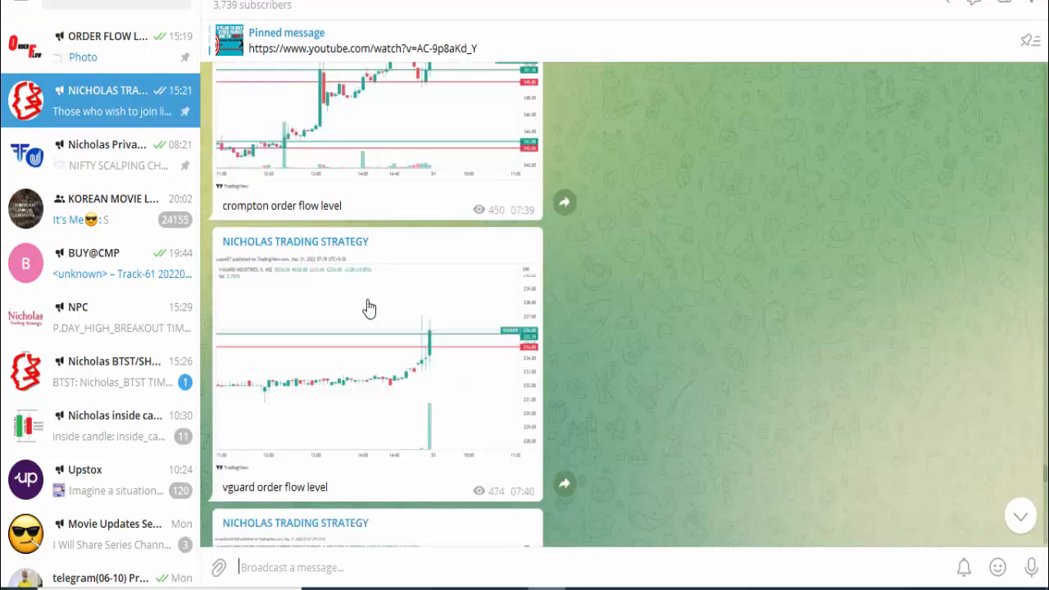
scroll(down, 3)
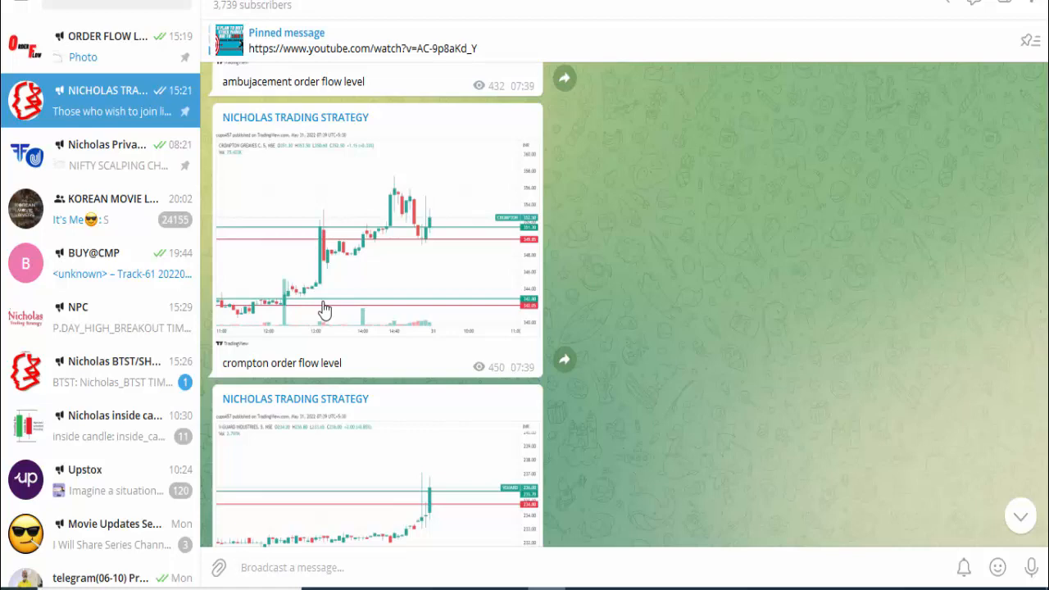
scroll(down, 3)
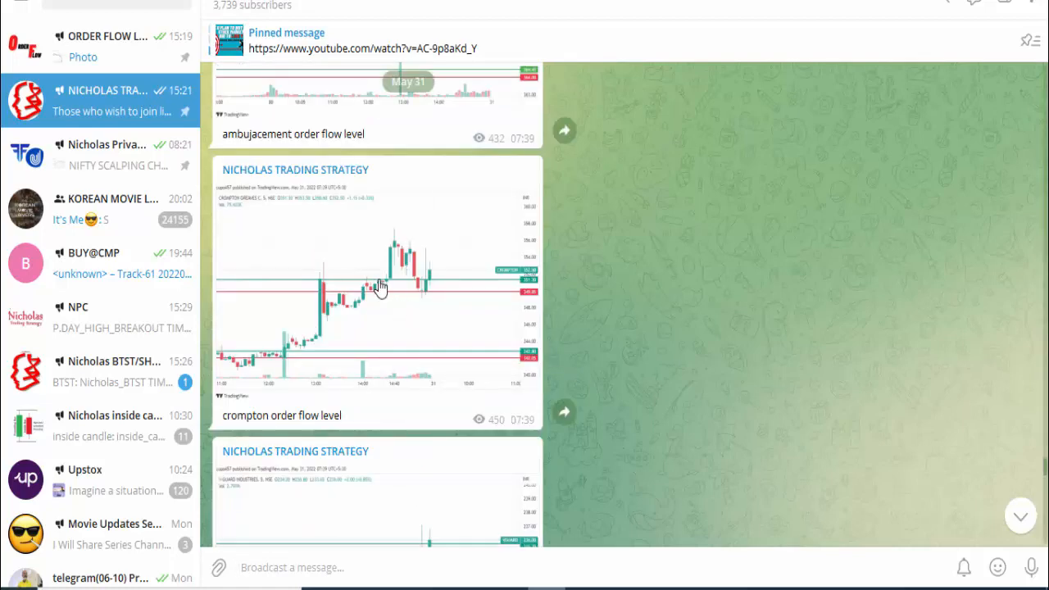
scroll(down, 3)
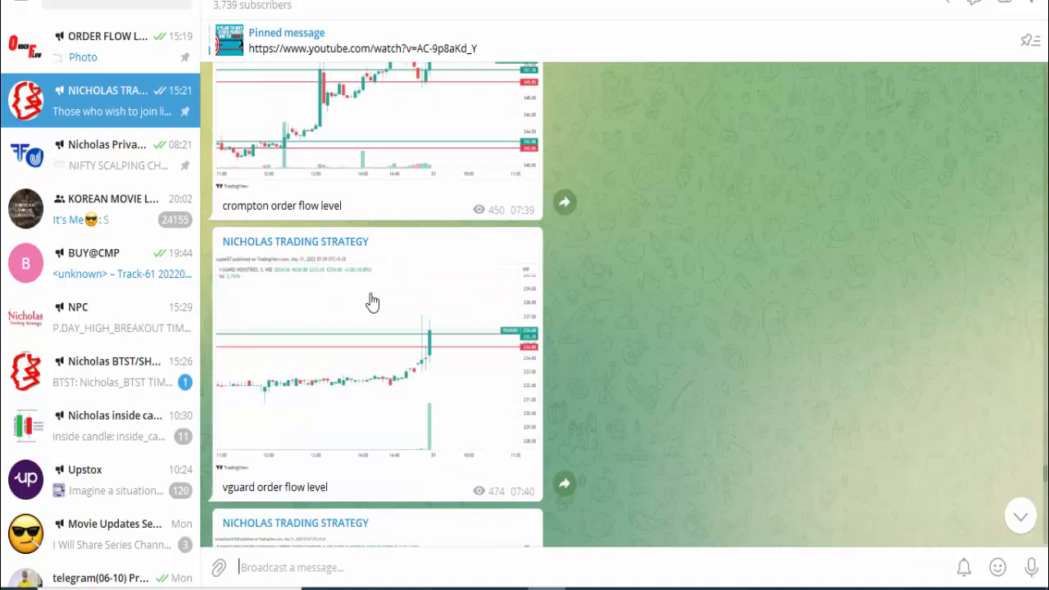
scroll(down, 3)
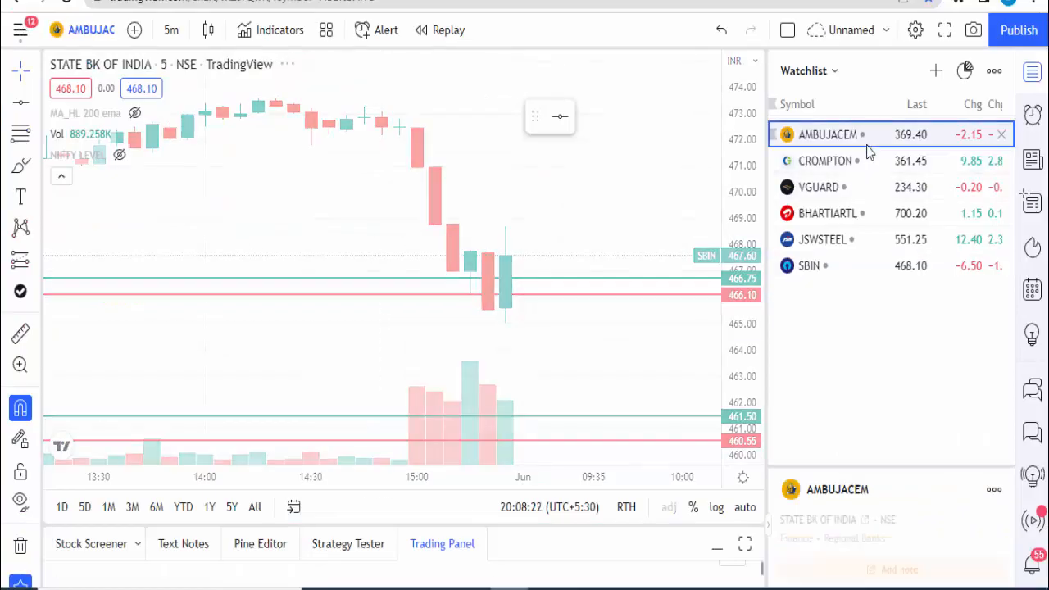
Load the AMBUJACEM chart from the Watchlist in place of SBIN.
click(826, 135)
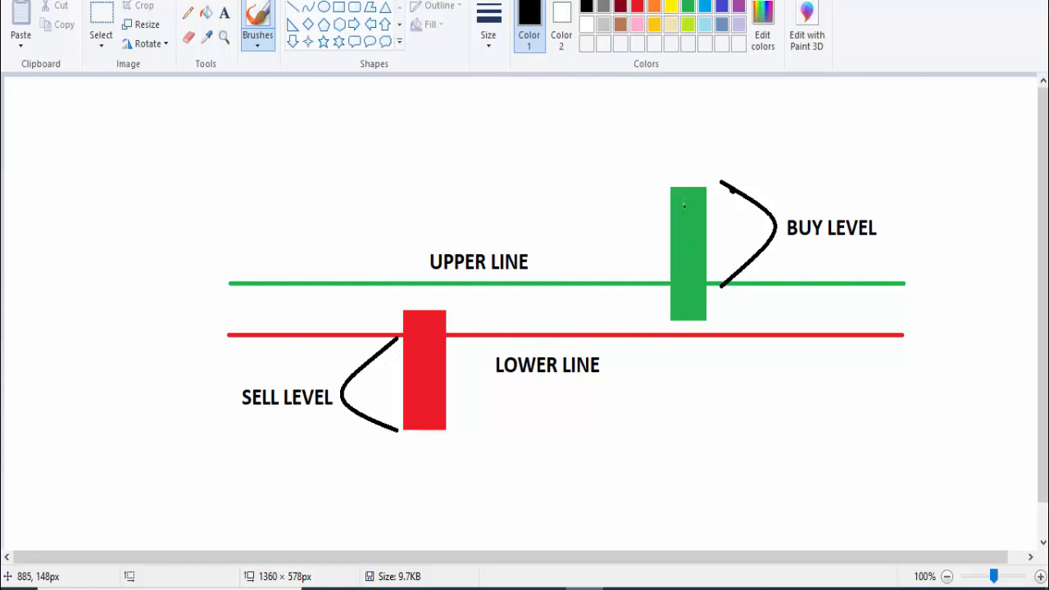
mouse_move(669, 253)
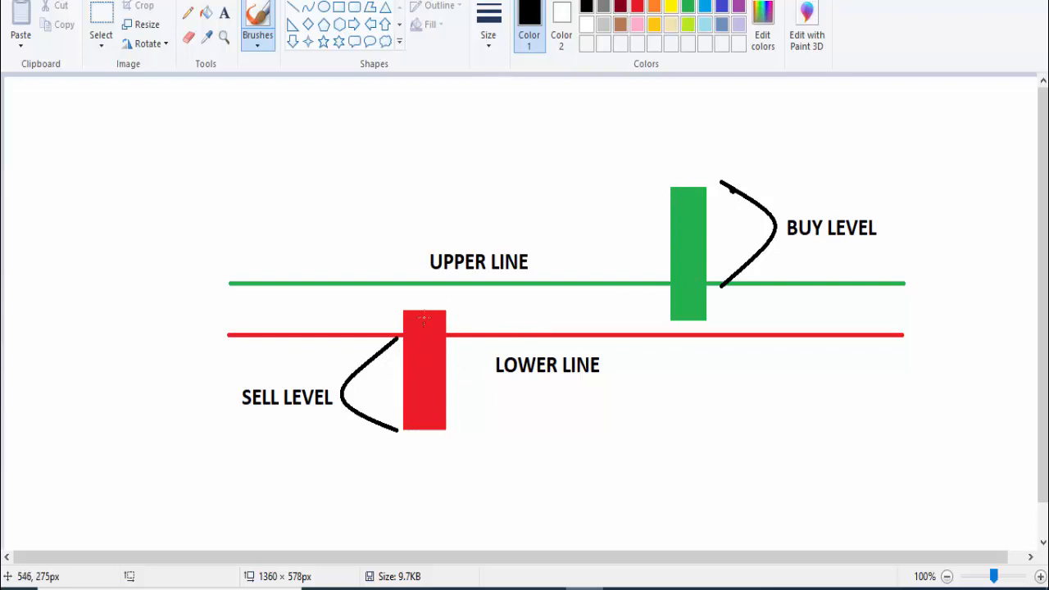
mouse_move(571, 338)
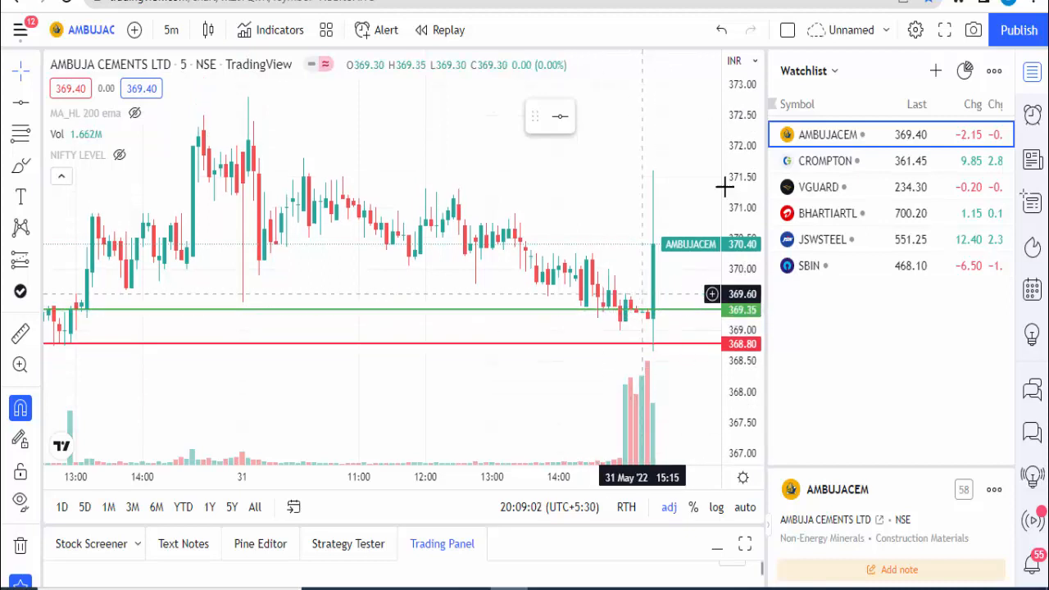
Load the CROMPTON chart from the Watchlist to see its order flow levels.
click(824, 161)
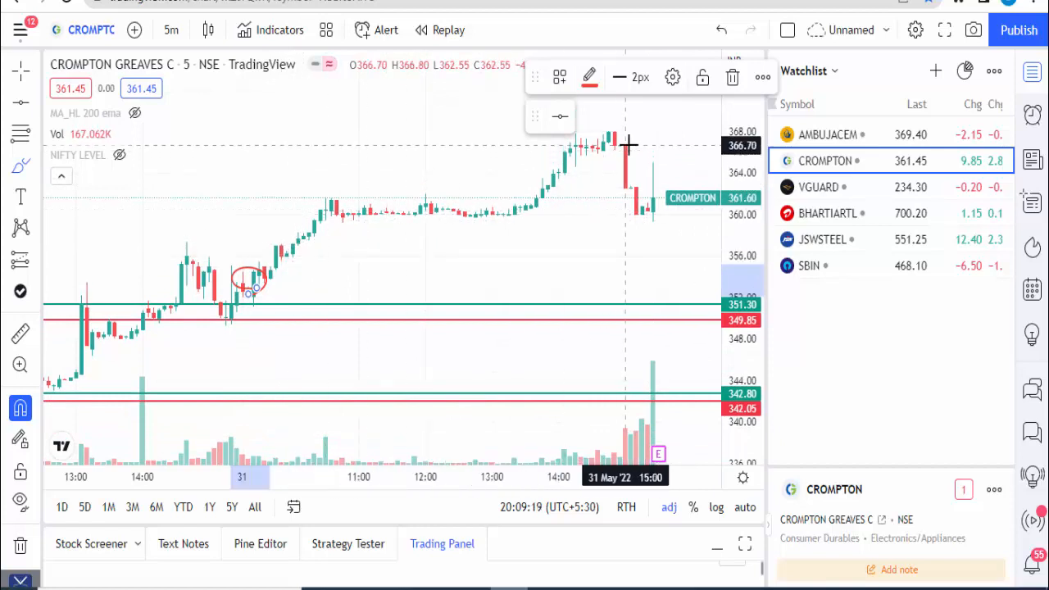
mouse_move(502, 228)
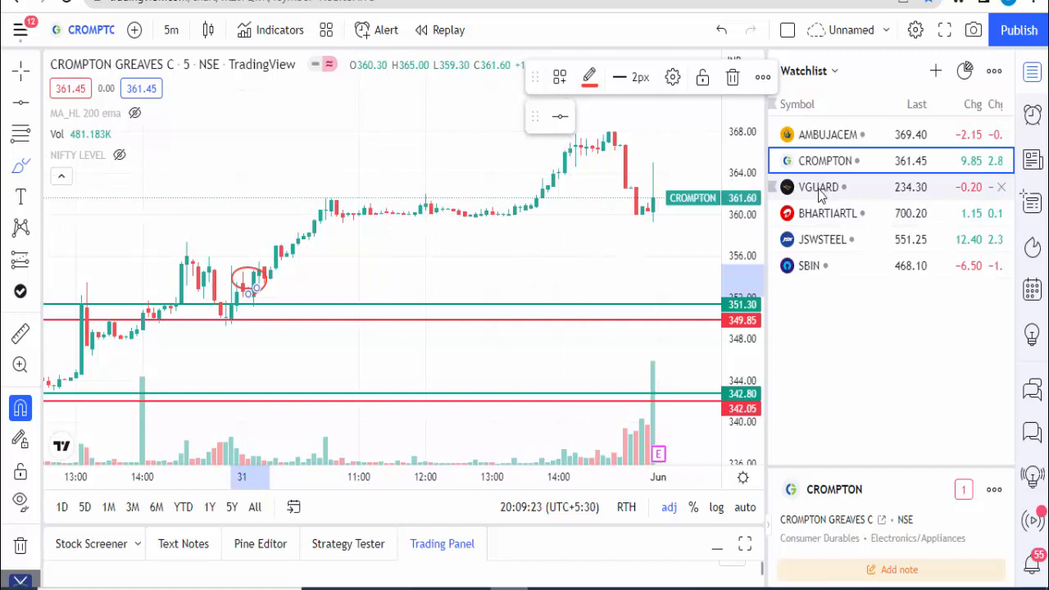
Load the VGUARD chart, glance at CROMPTON, and return to VGUARD's level lines.
click(818, 187)
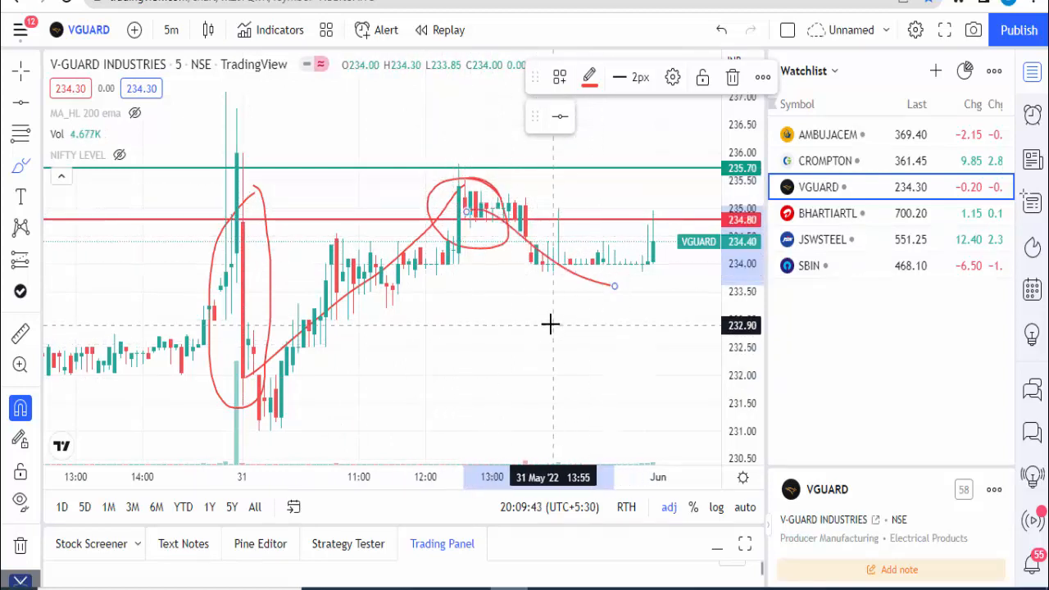
click(826, 161)
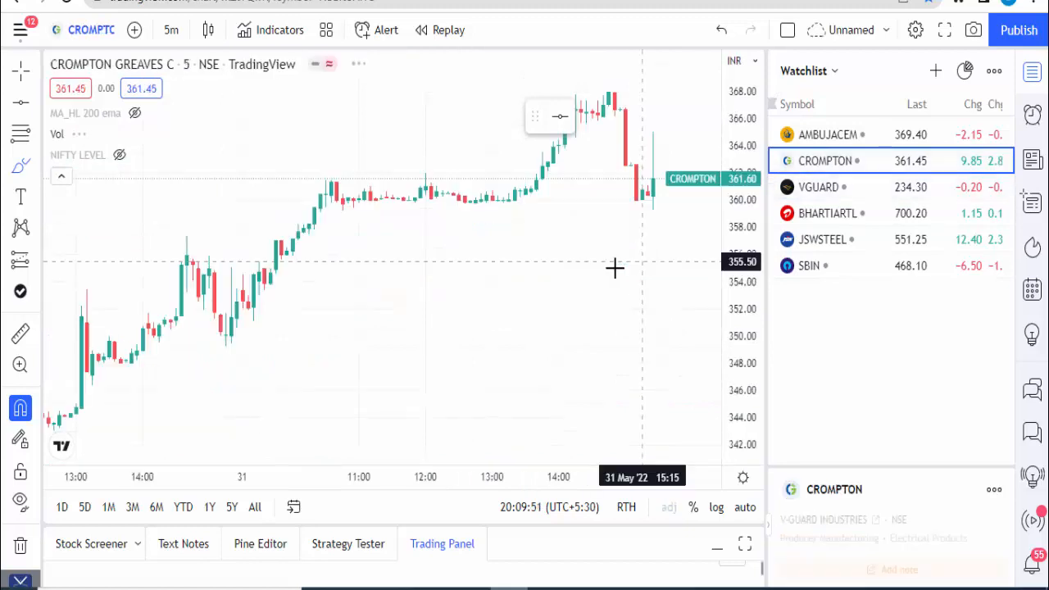
click(819, 187)
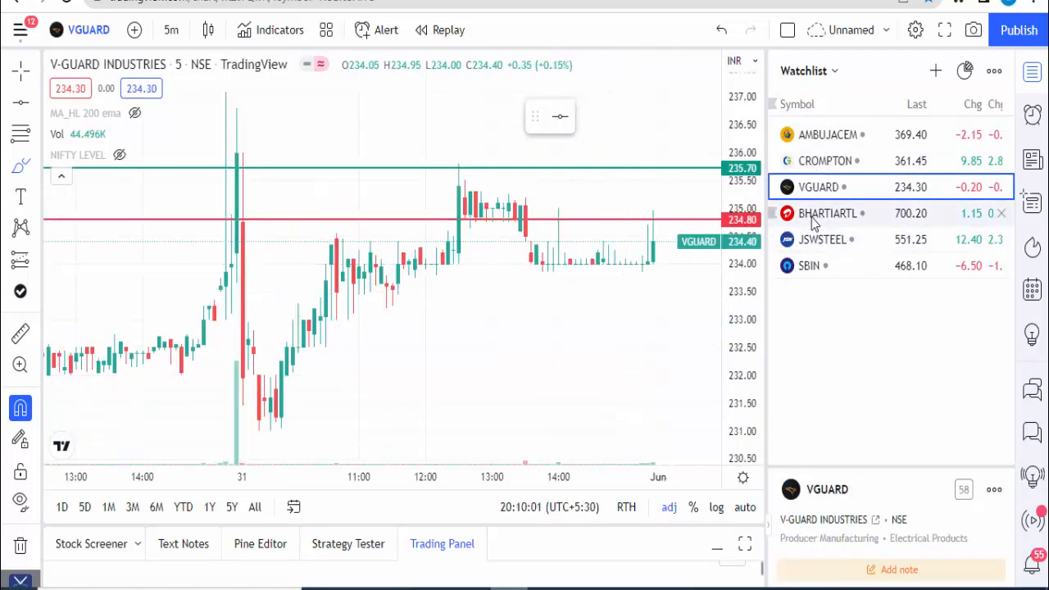
Review BHARTIARTL and JSWSTEEL level lines, then load the SBIN chart.
click(828, 213)
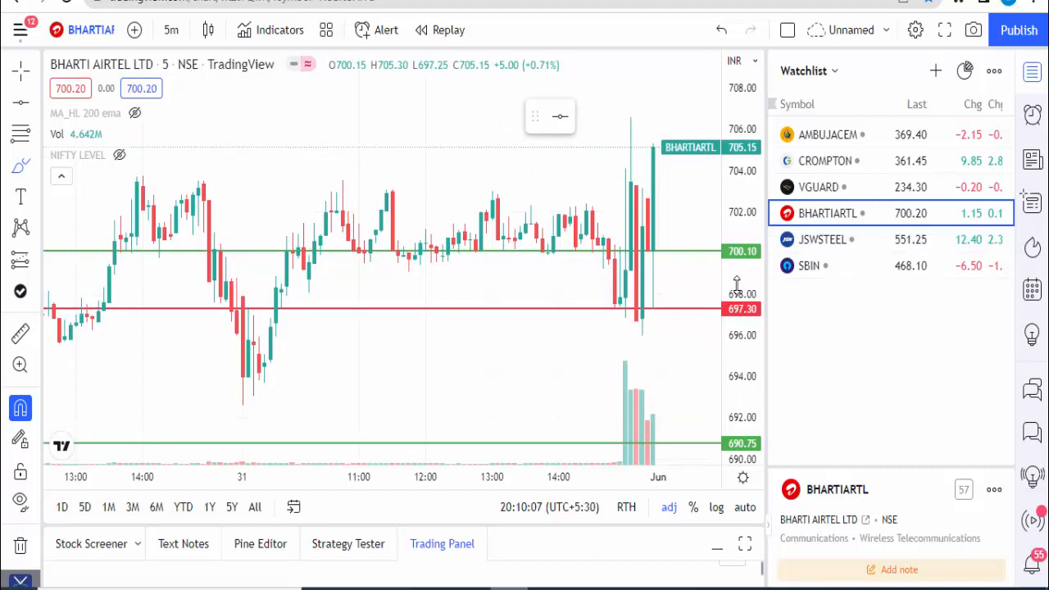
mouse_move(688, 344)
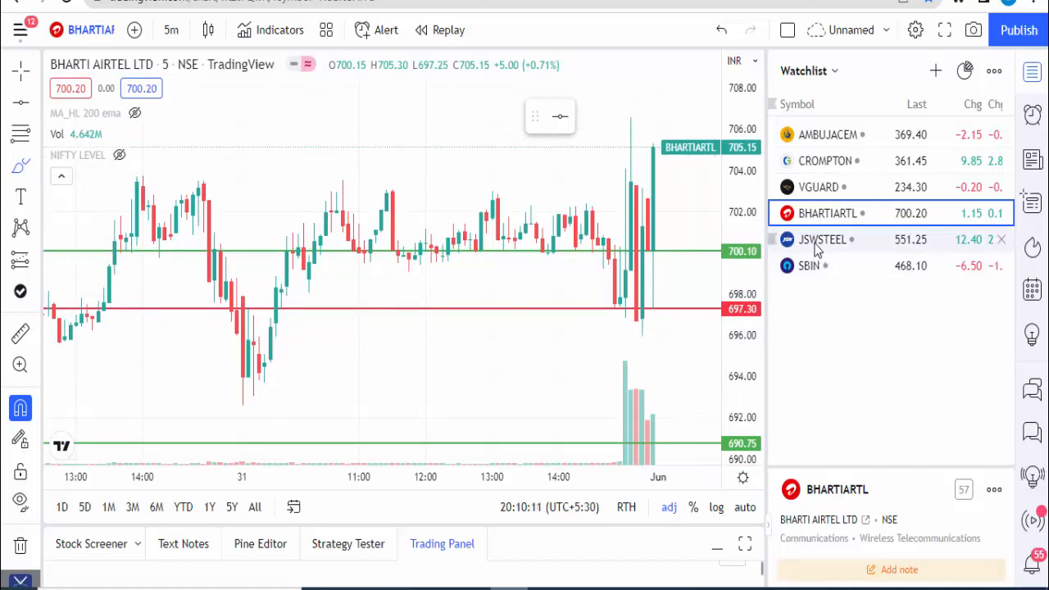
click(822, 240)
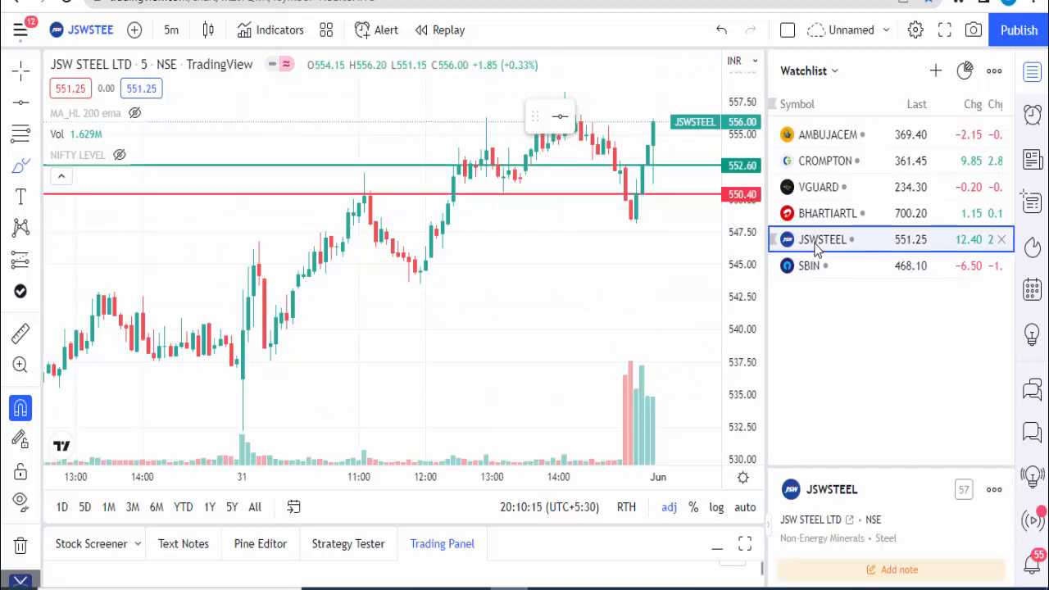
mouse_move(823, 272)
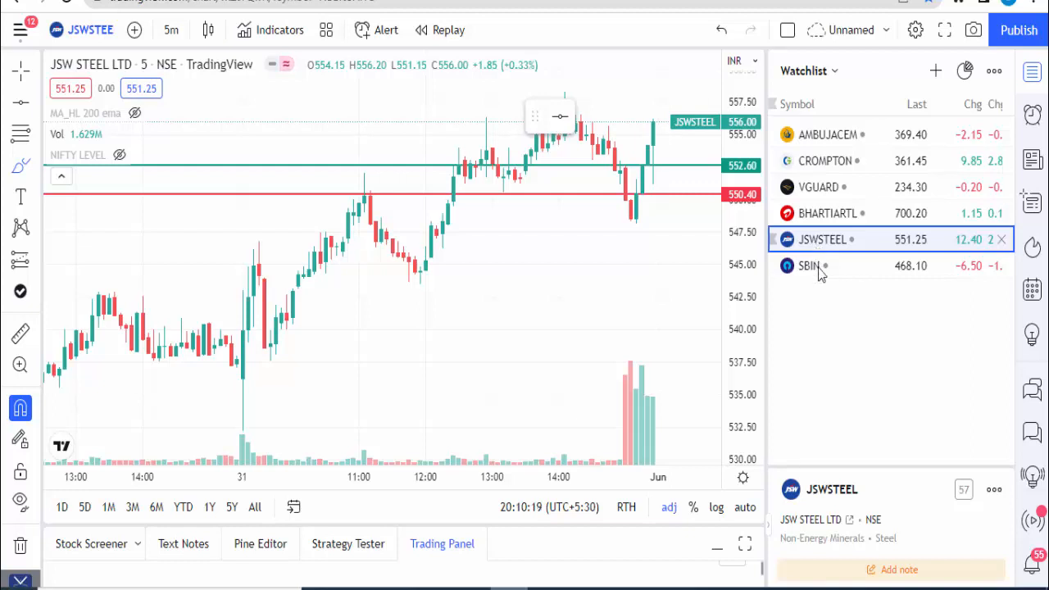
click(809, 266)
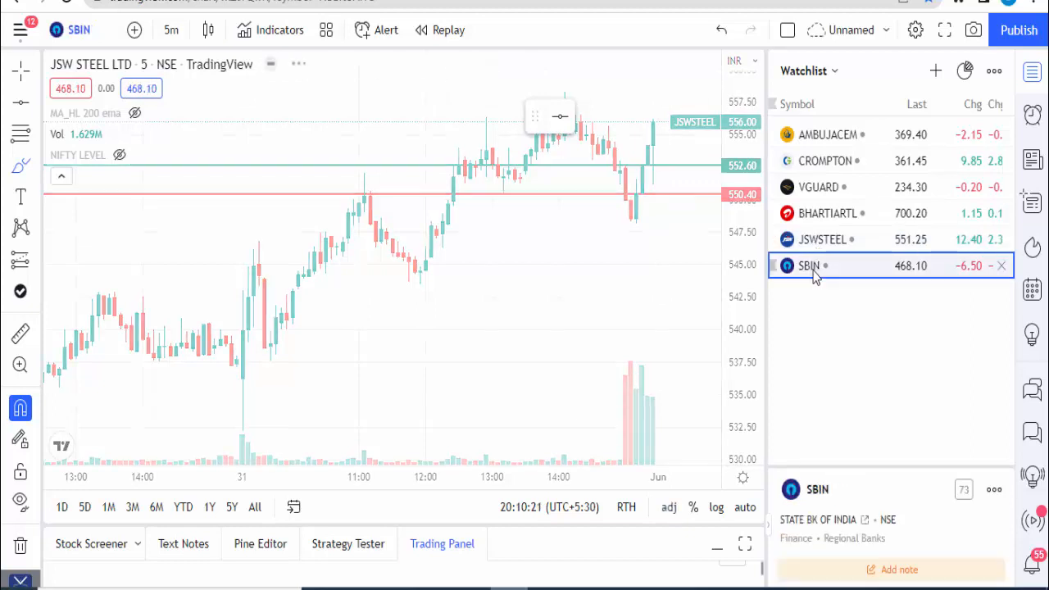
click(810, 266)
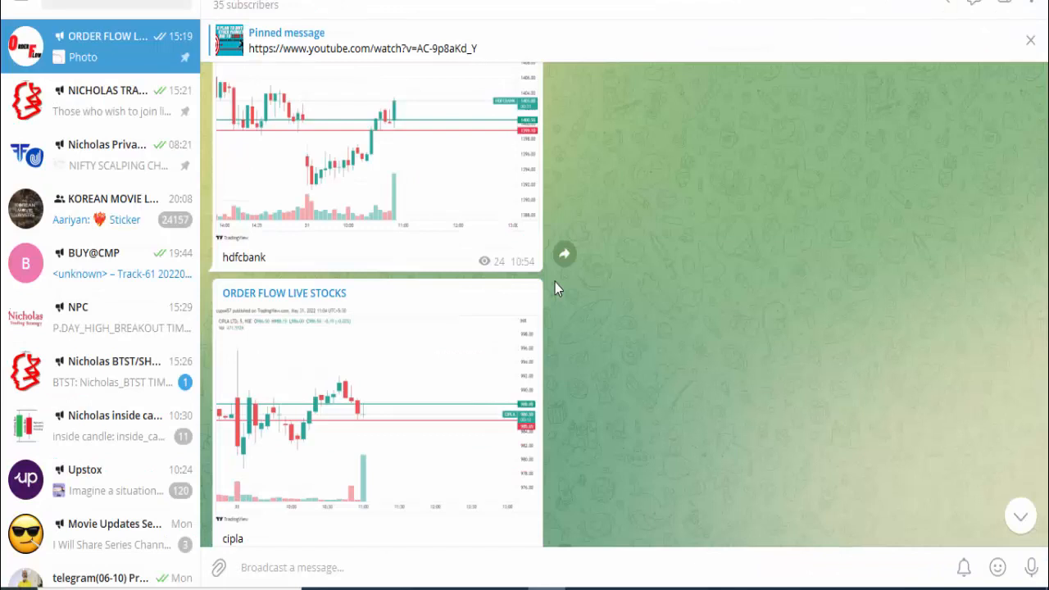
Scroll the ORDER FLOW LIVE STOCKS channel down to the cipla chart post.
scroll(down, 3)
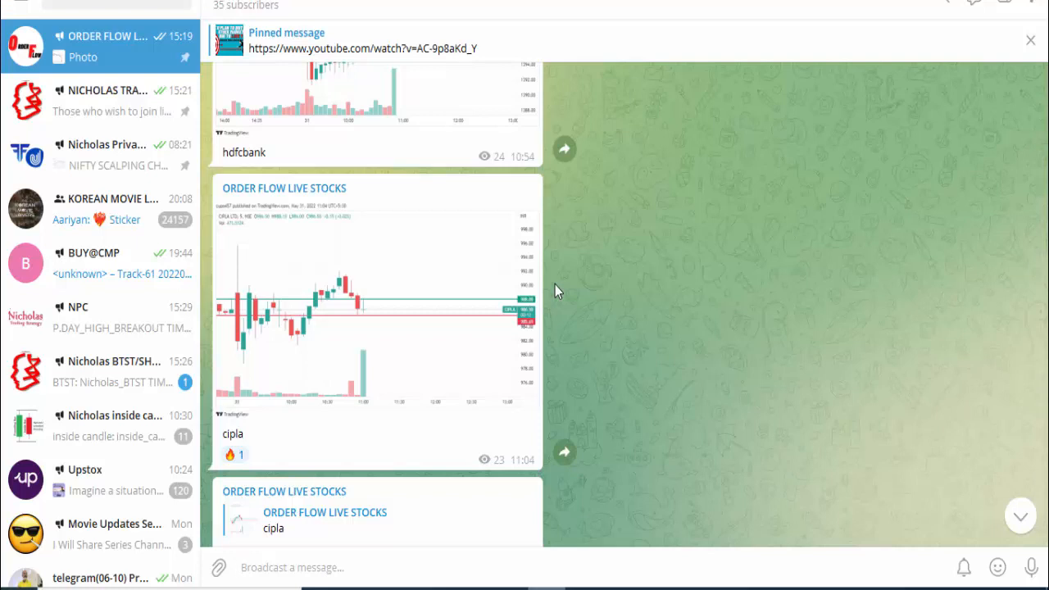
click(292, 567)
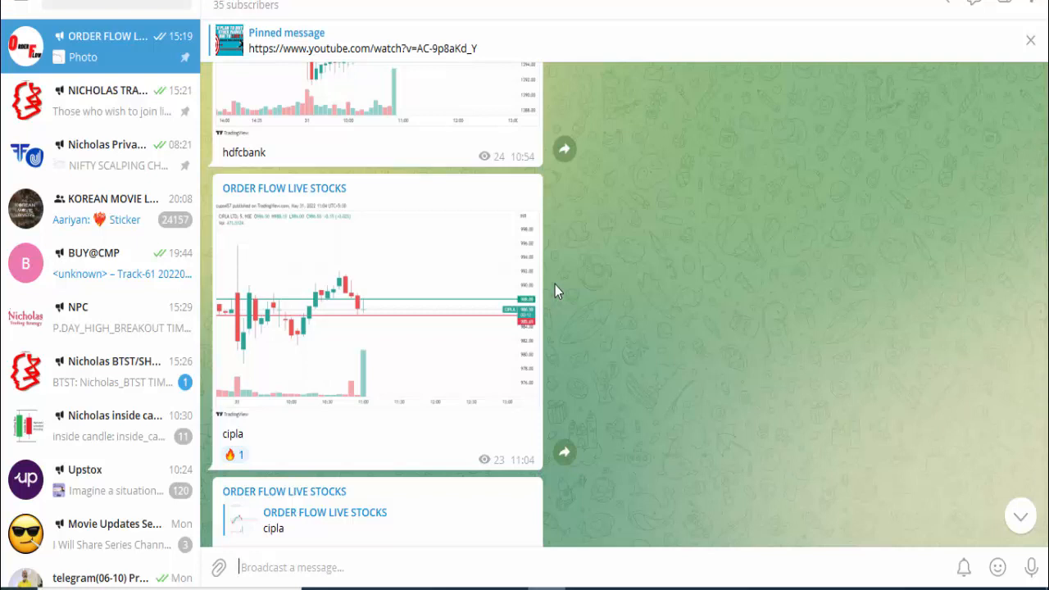